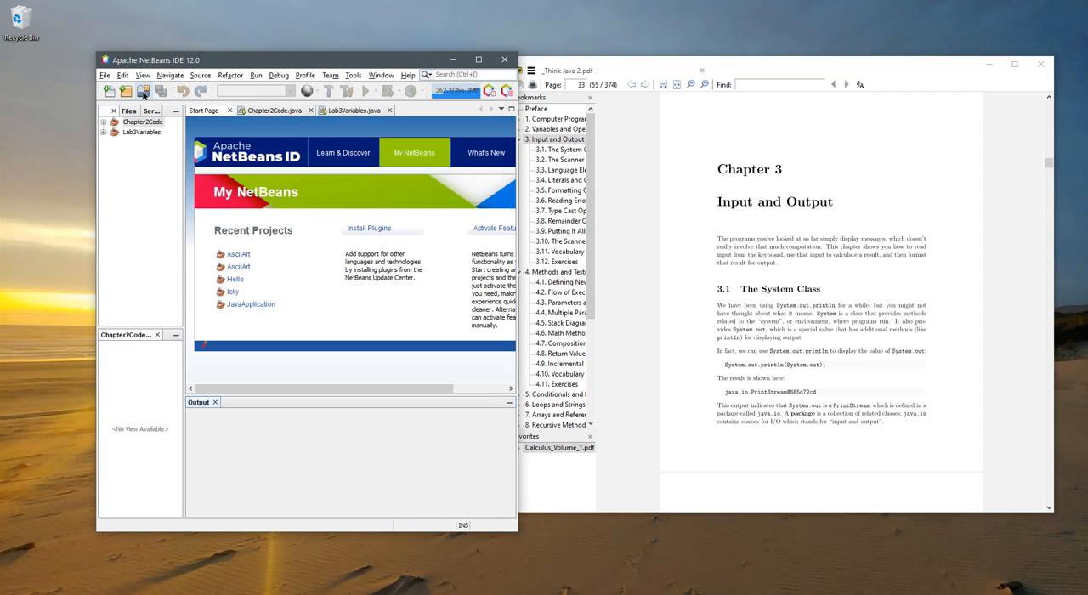
# Create a Java with Ant application project named Chapter3 with its Chapter3 main class
pyautogui.click(104, 75)
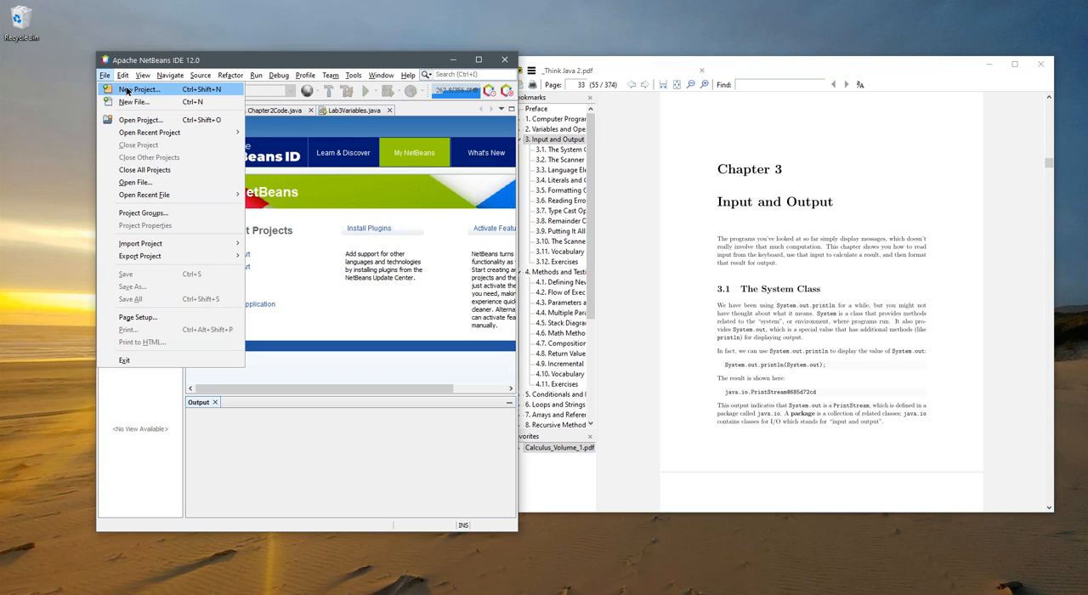
pyautogui.click(140, 90)
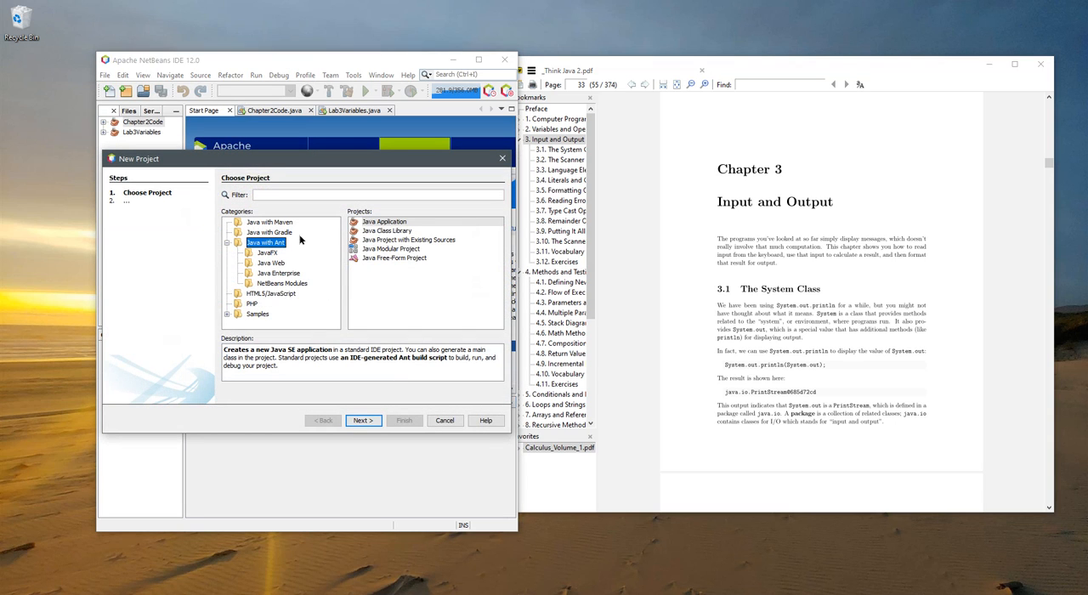
pyautogui.click(384, 221)
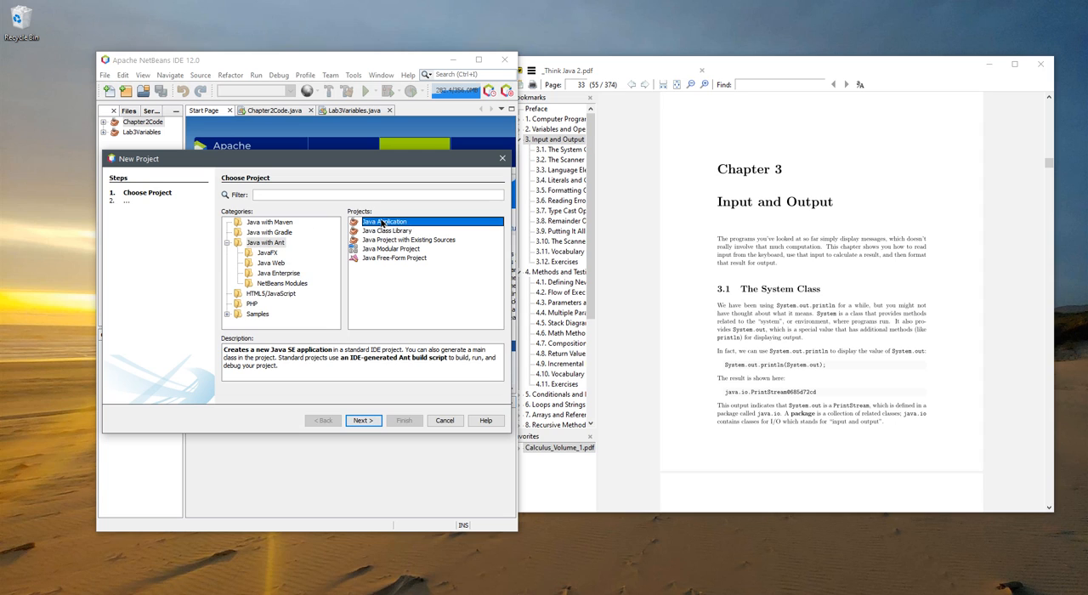
pyautogui.click(363, 420)
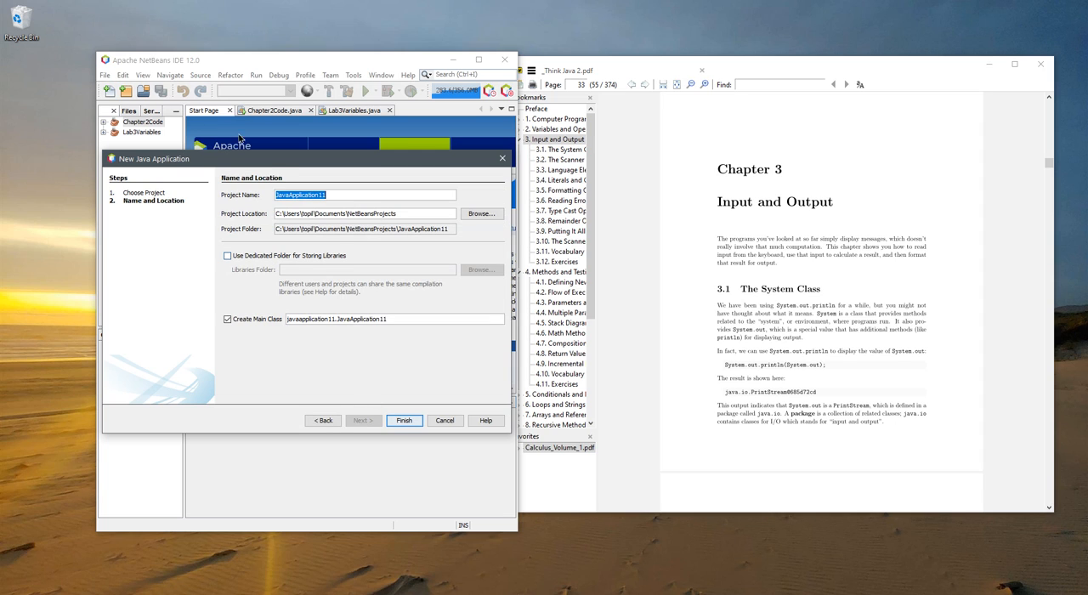
pyautogui.write('Chapter3')
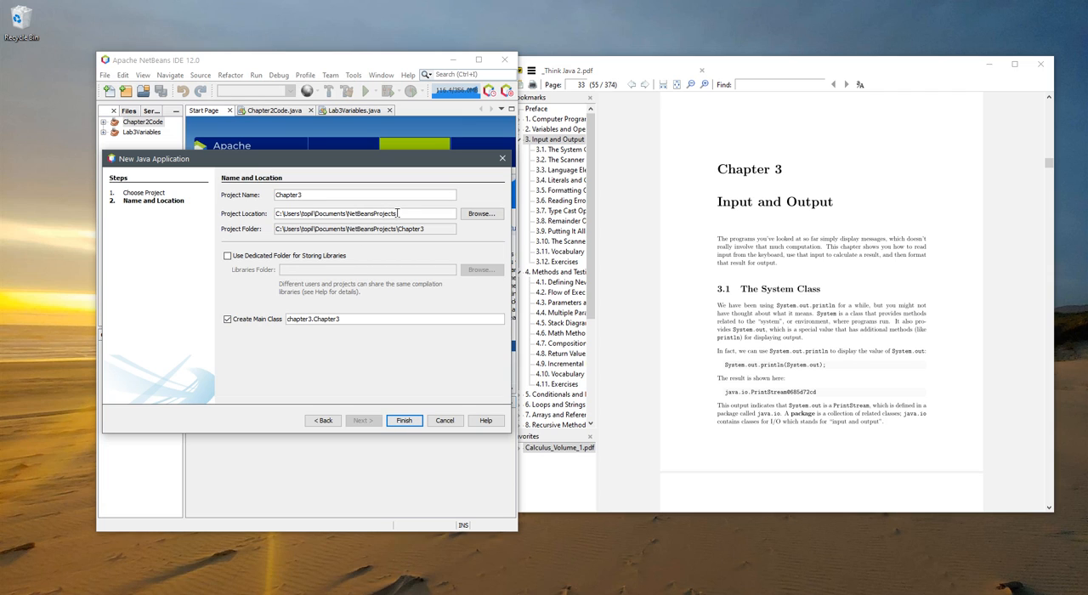
pyautogui.click(404, 419)
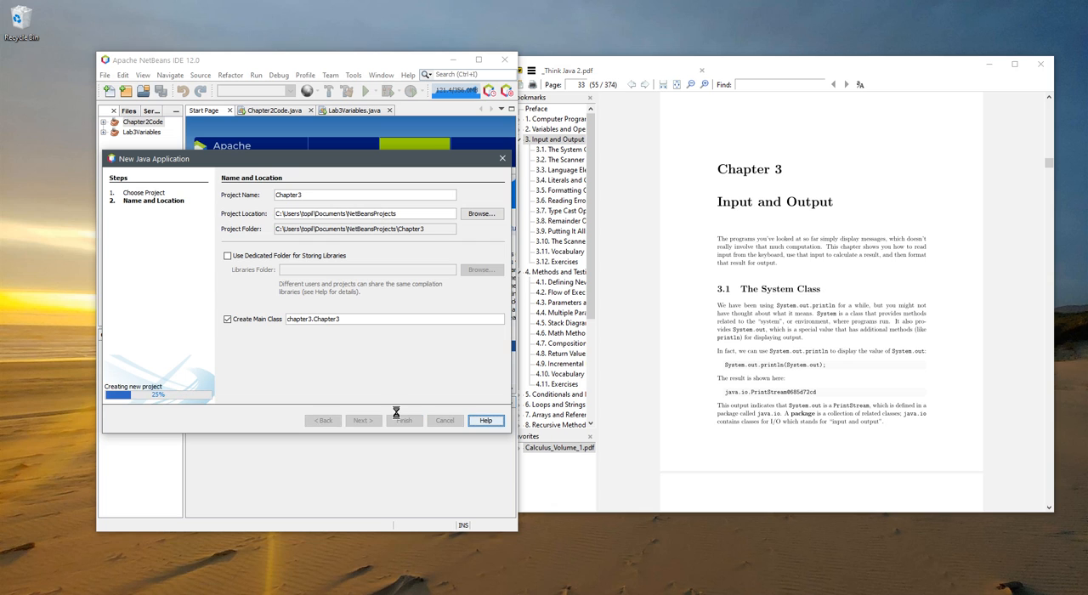
pyautogui.click(403, 419)
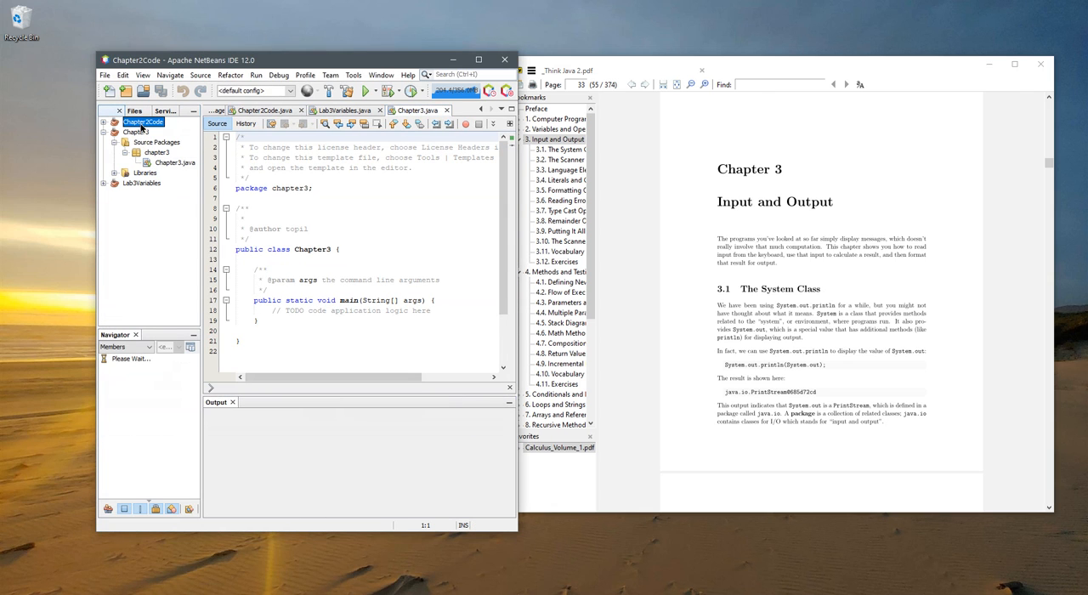
# Snap NetBeans to the left half beside the Think Java PDF on the right
pyautogui.click(175, 162)
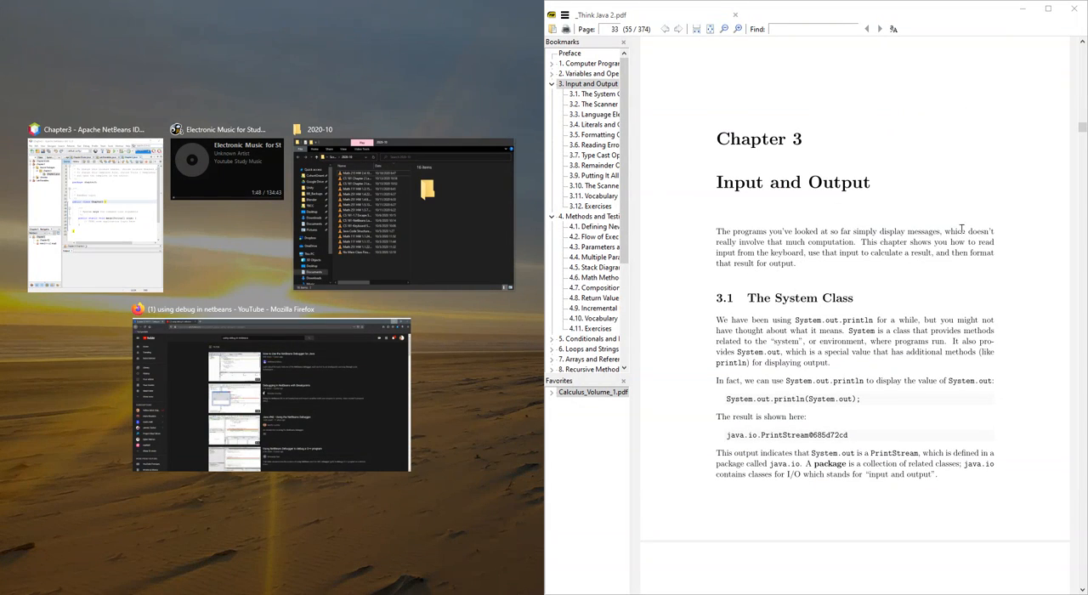
pyautogui.moveTo(94, 213)
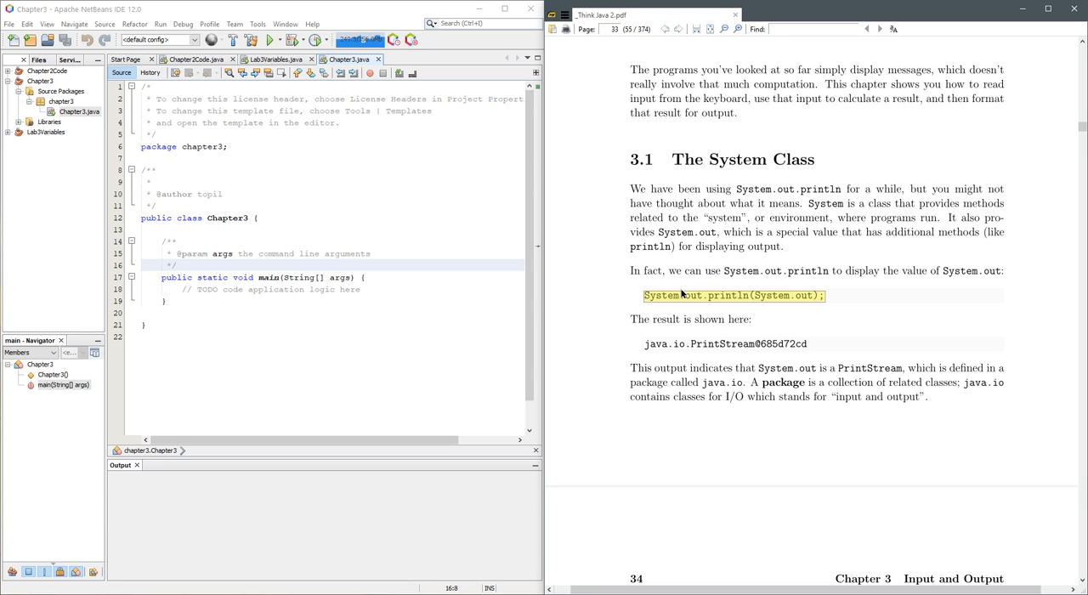
pyautogui.moveTo(344, 293)
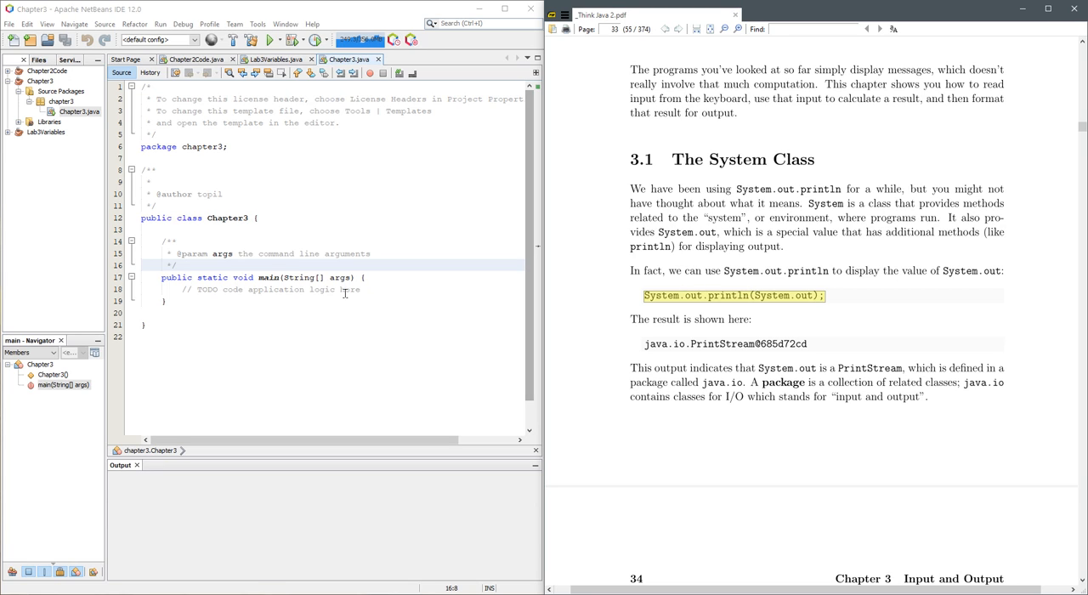
# Add System.out.println(System.out); to main and run it, printing a PrintStream address
pyautogui.write('System.out.println(System.out);')
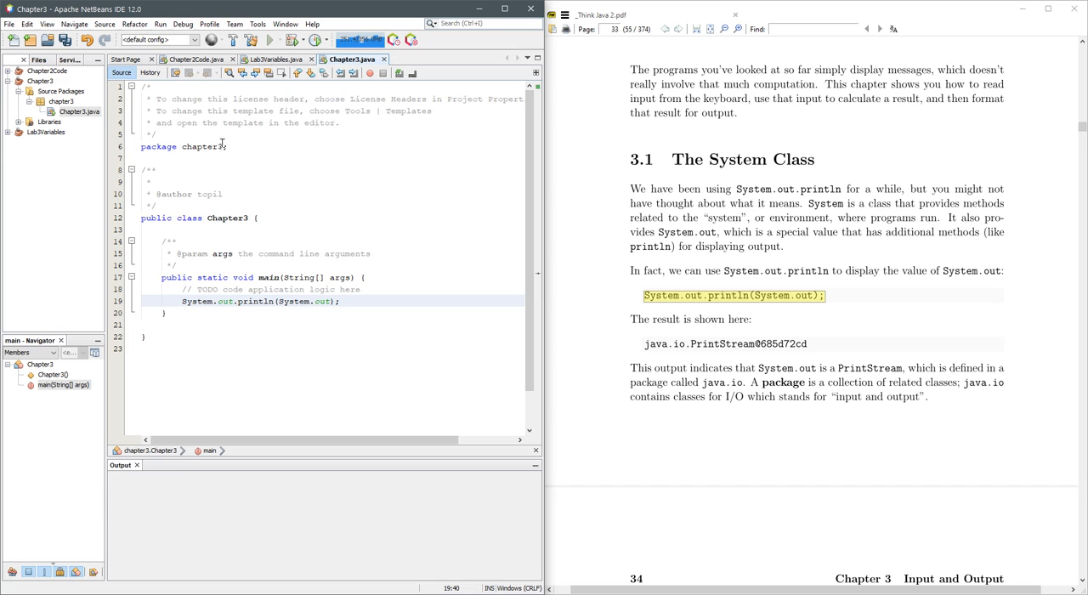
pyautogui.click(270, 40)
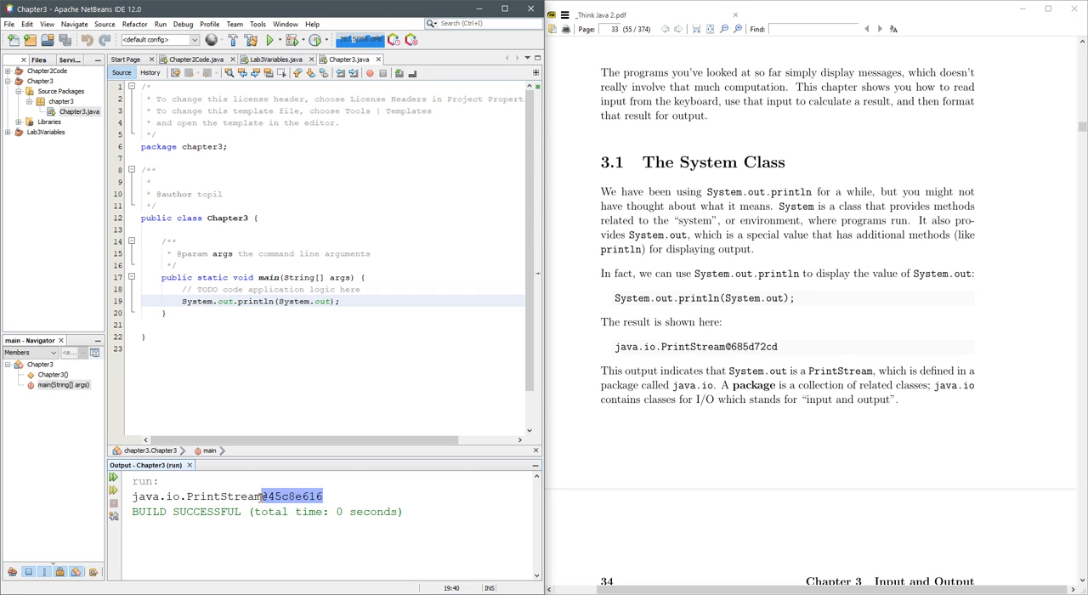
# Highlight the printed PrintStream line, then scroll the PDF to section 3.2's Echo example
pyautogui.moveTo(262, 496); pyautogui.dragTo(132, 495)
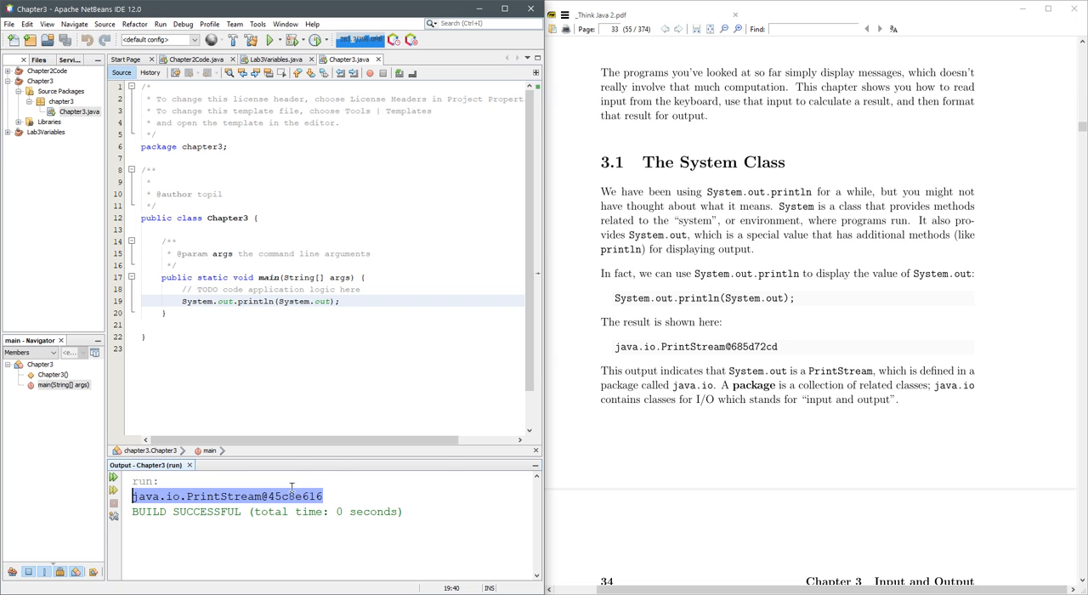
pyautogui.scroll(-3)
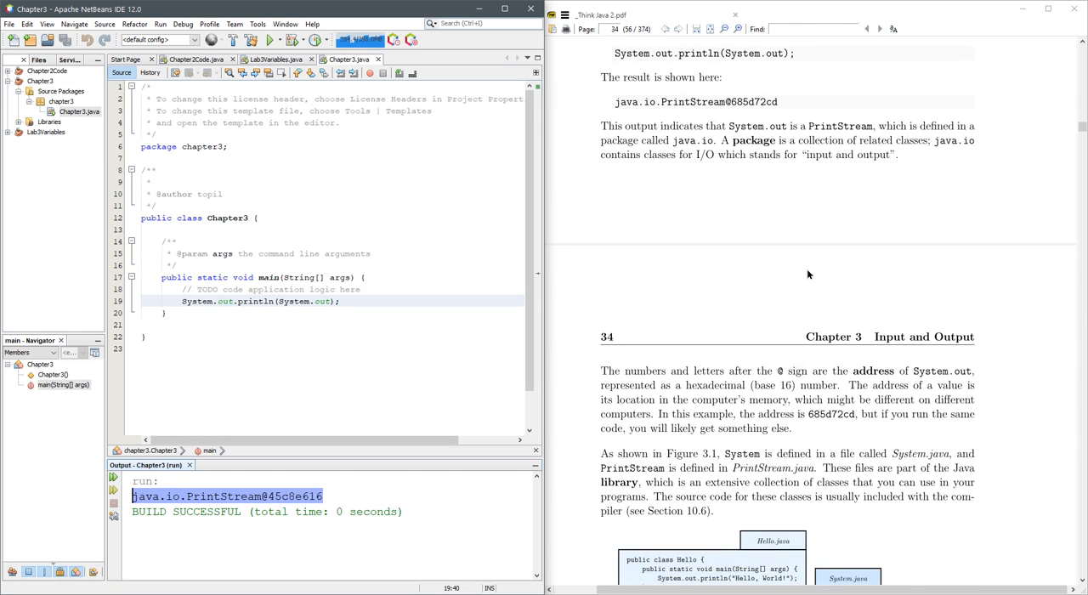
pyautogui.scroll(-3)
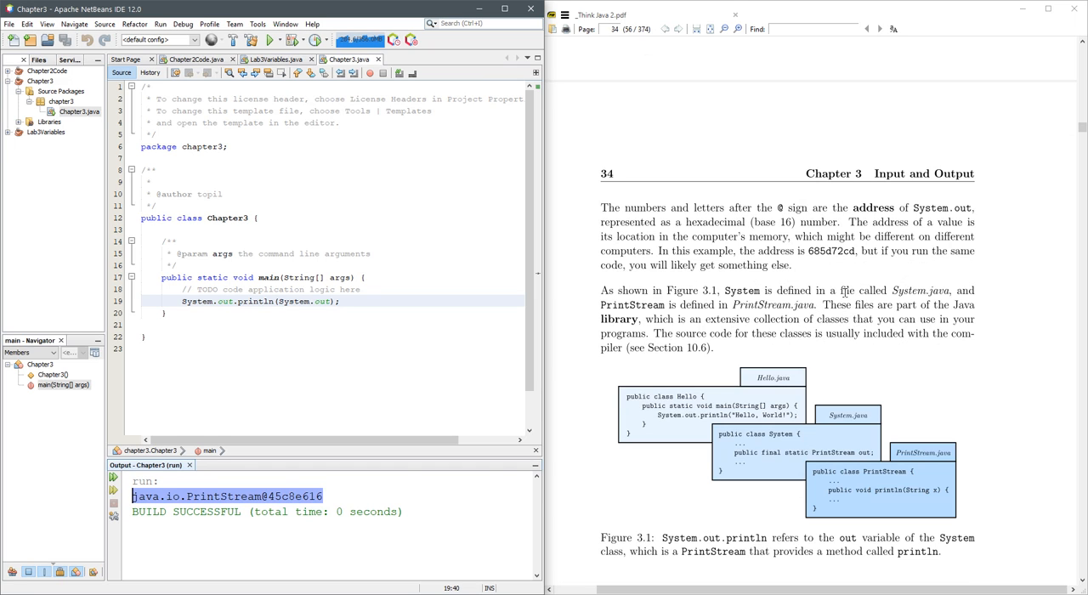
pyautogui.scroll(-3)
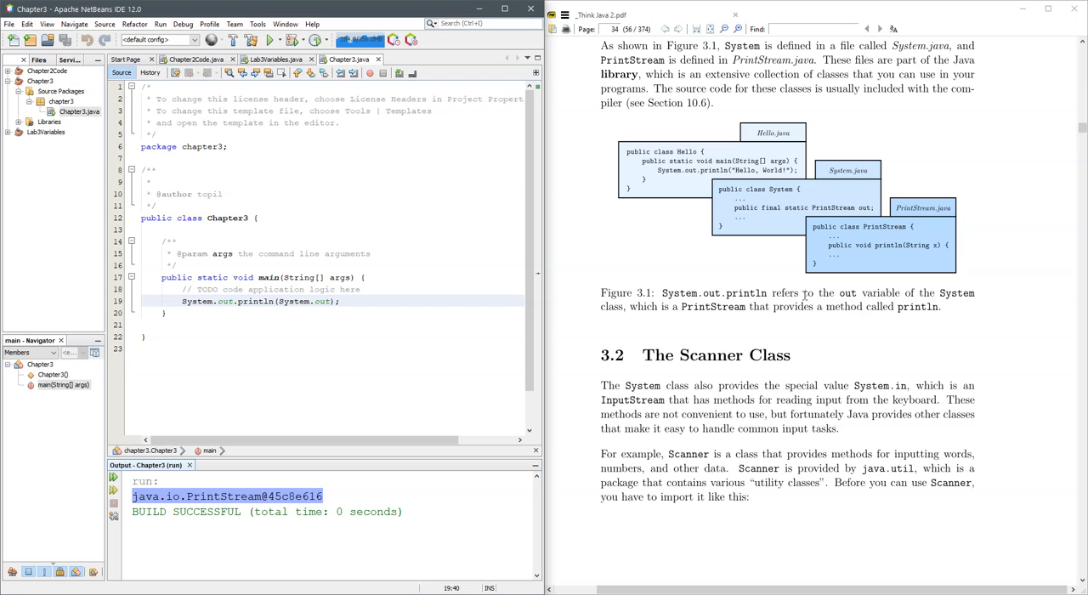
pyautogui.scroll(-3)
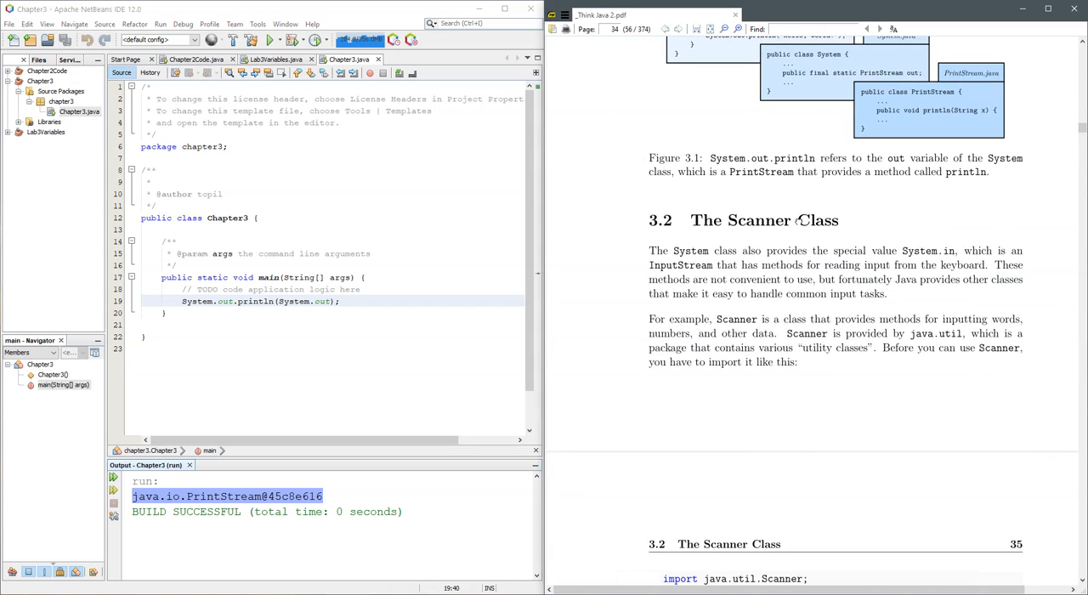
pyautogui.scroll(-3)
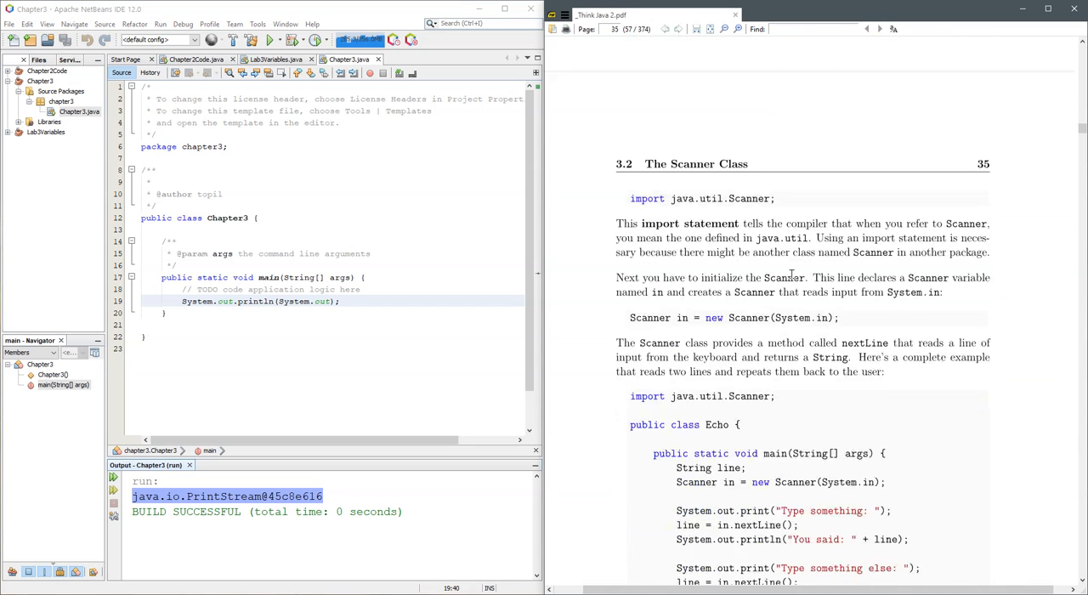
pyautogui.scroll(-3)
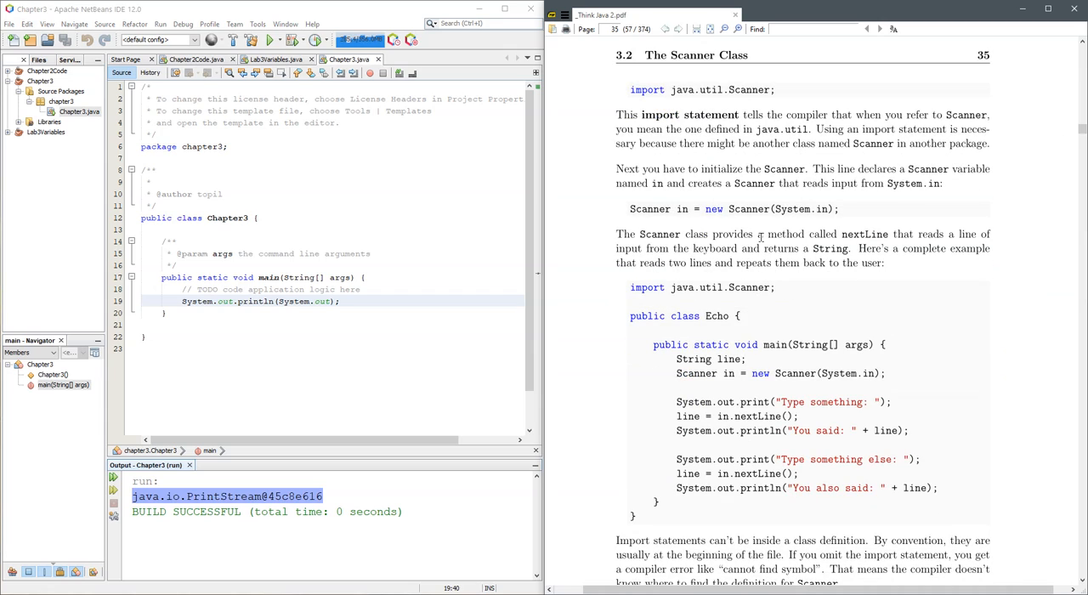
pyautogui.moveTo(665, 428)
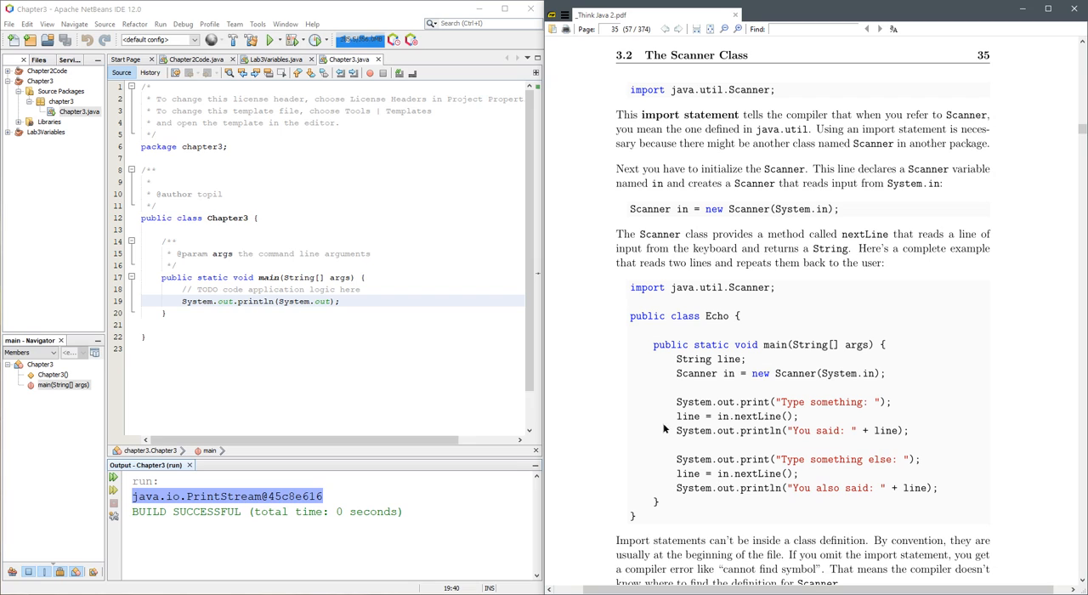
pyautogui.moveTo(627, 289)
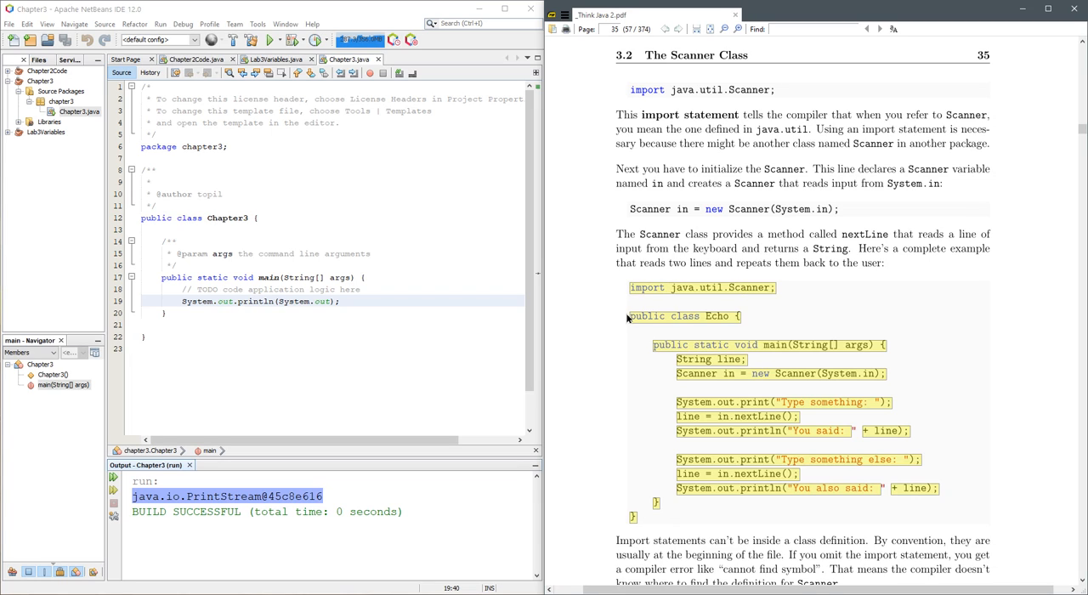
pyautogui.moveTo(751, 322)
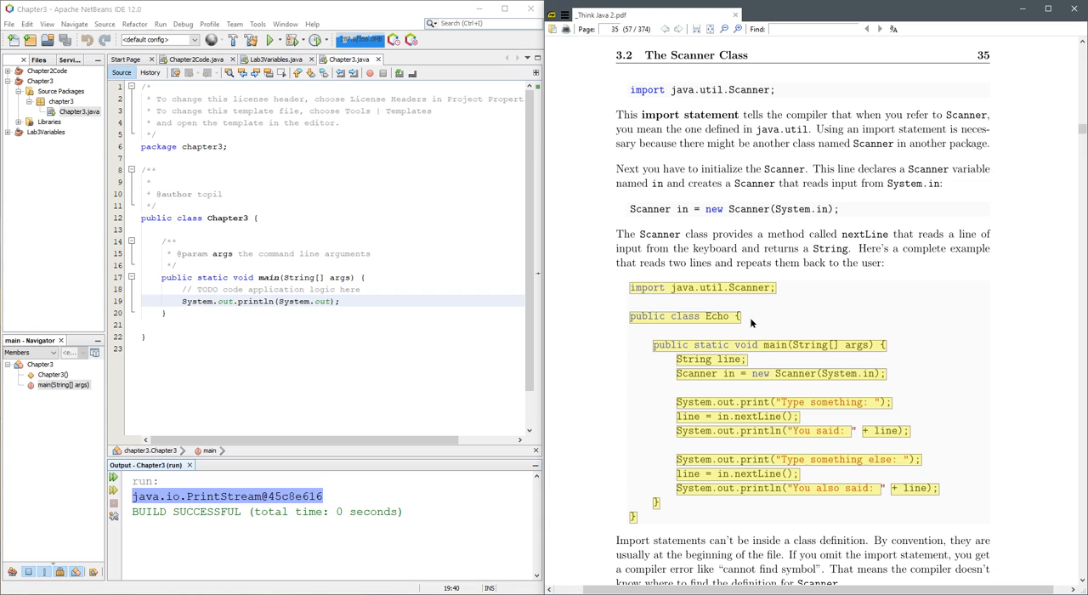
pyautogui.moveTo(744, 338)
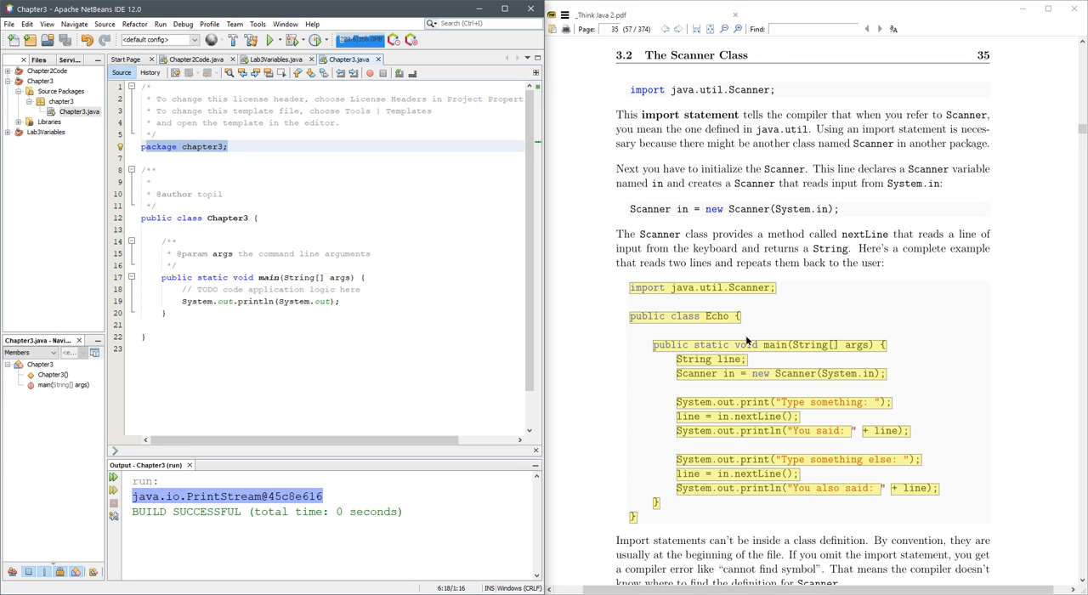
# Paste the book's Echo example into Chapter3.java after the package line
pyautogui.click(230, 146)
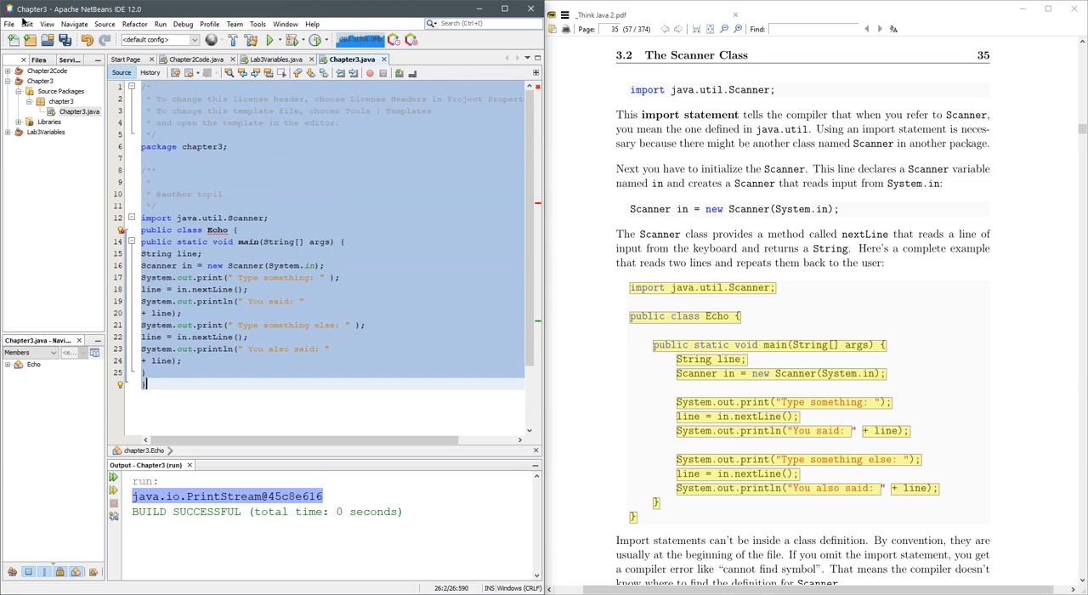
pyautogui.click(27, 24)
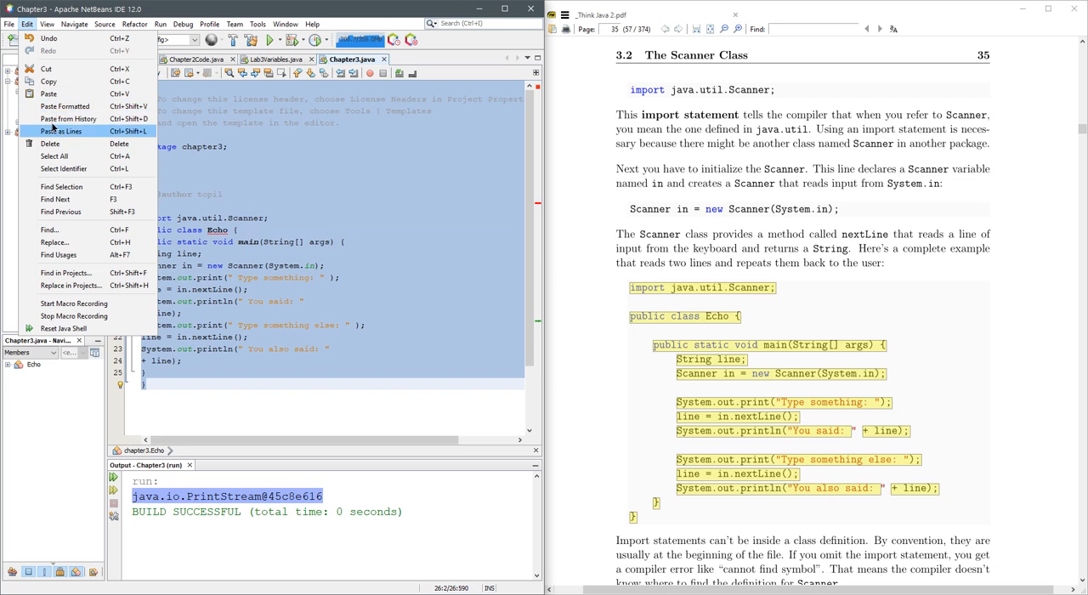
pyautogui.moveTo(64, 272)
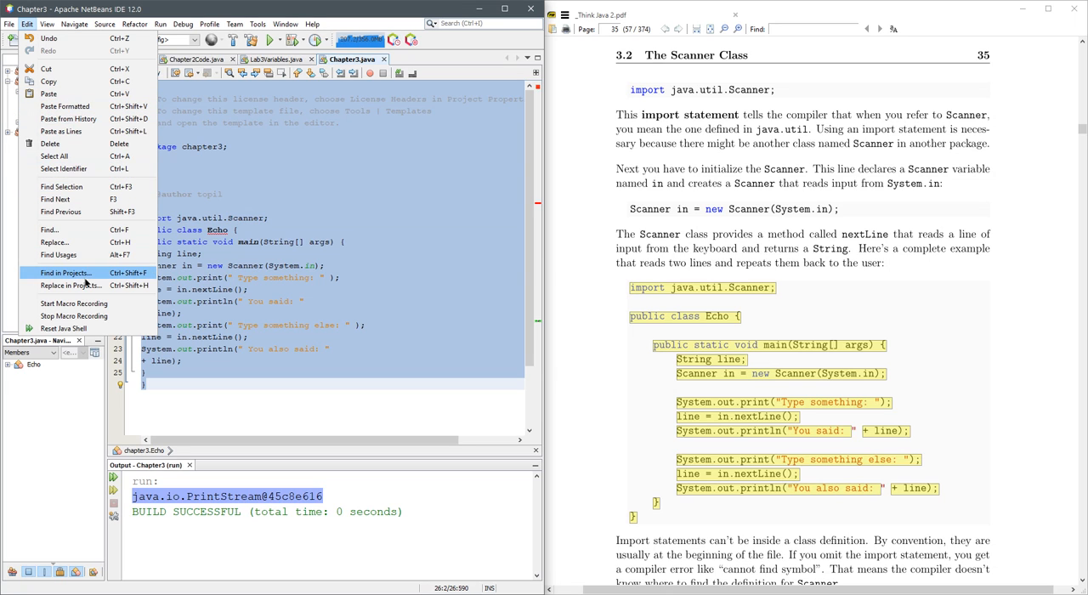
pyautogui.moveTo(54, 155)
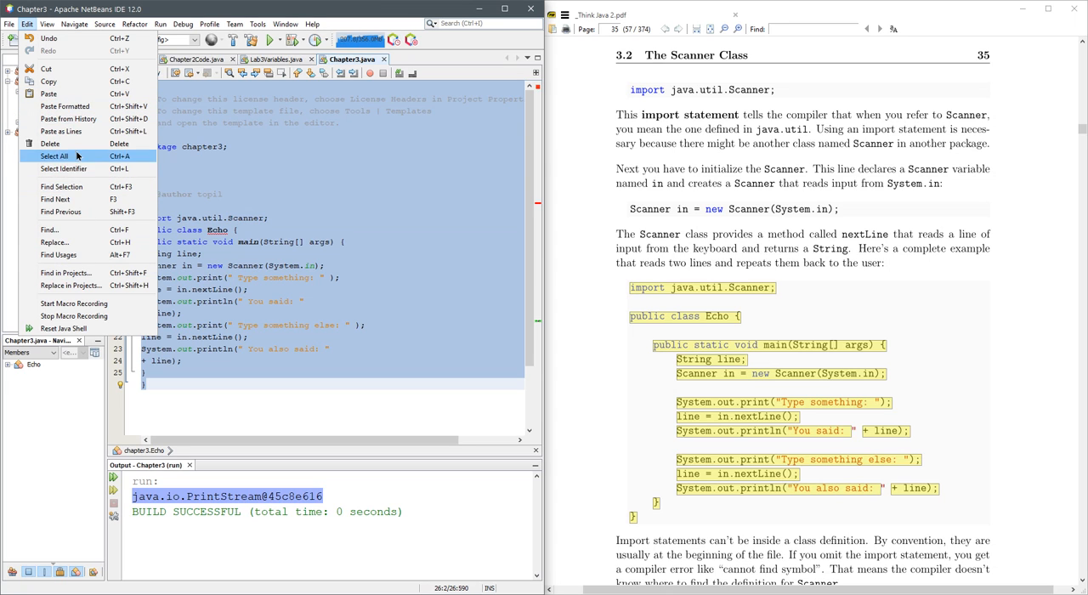
# Rename class Echo to Chapter3, tidy formatting, and run until it prompts 'Type something:'
pyautogui.click(104, 23)
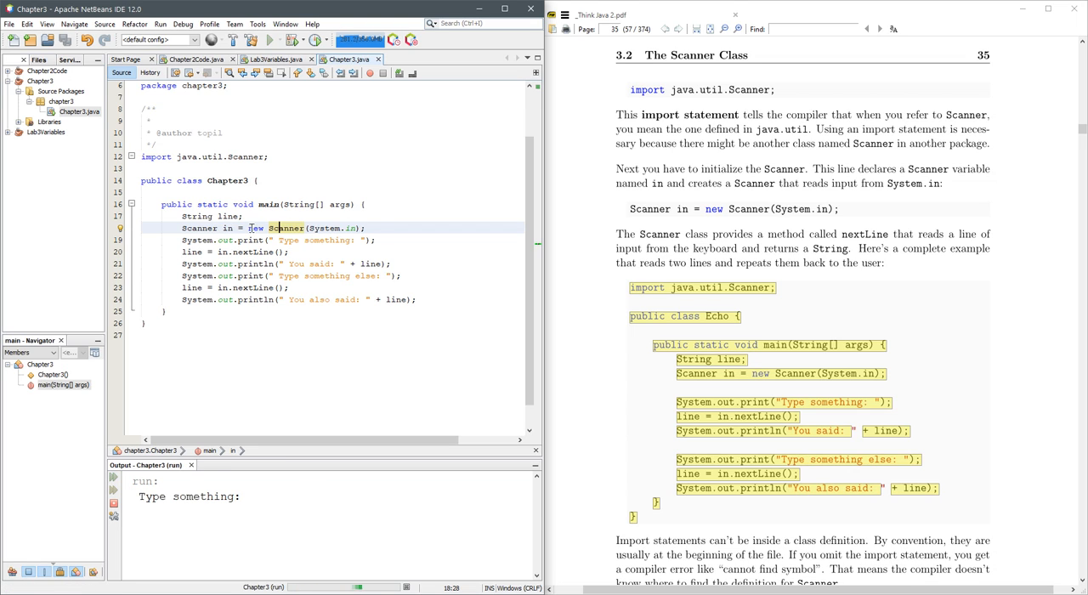
pyautogui.click(270, 40)
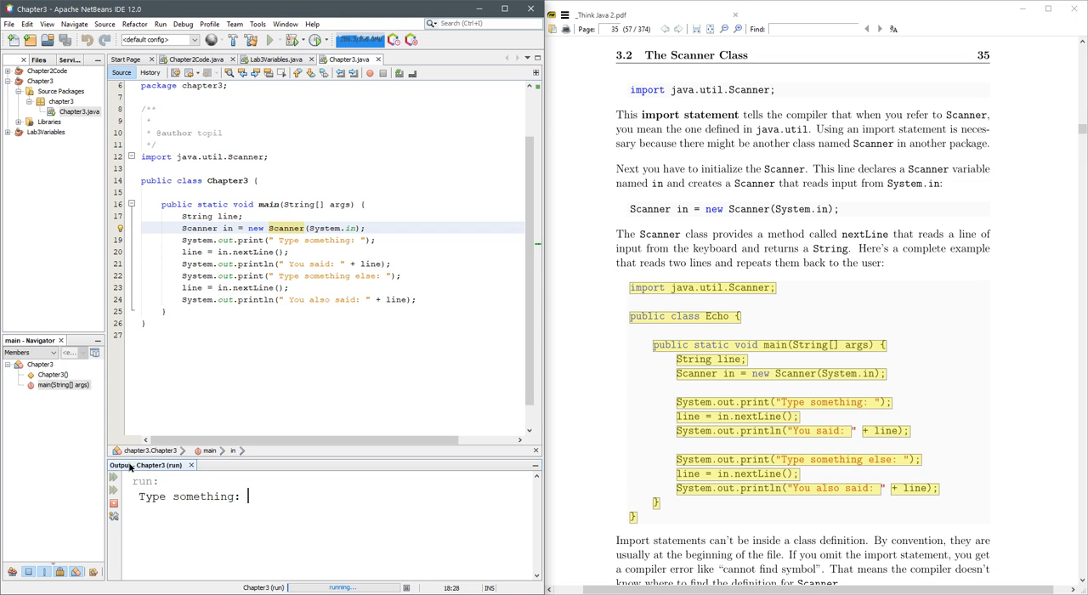
pyautogui.moveTo(156, 464)
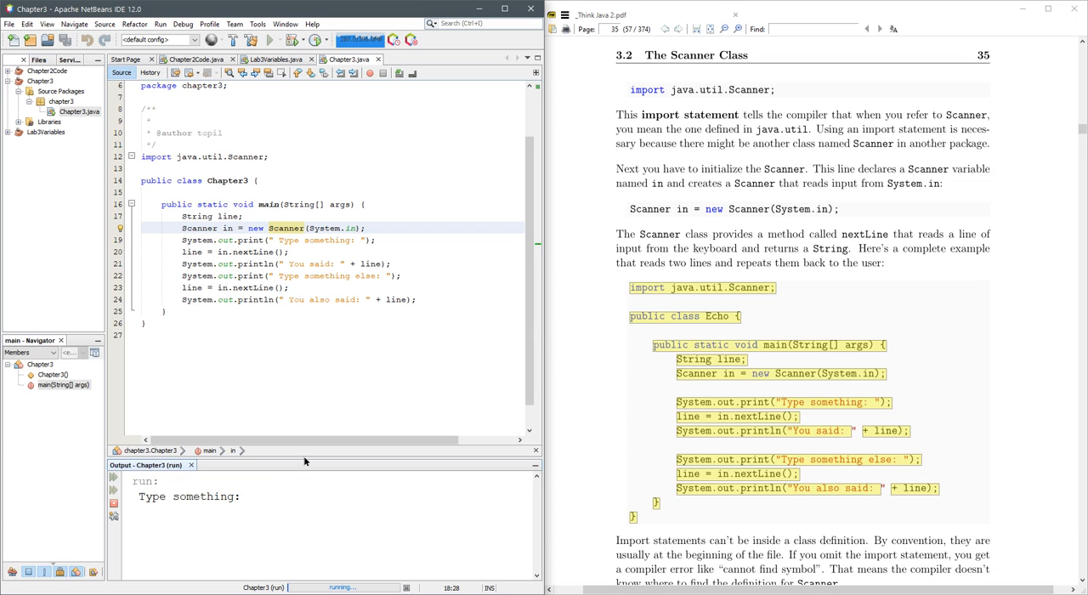
# Enter 'sometinhg' and 42 in the Output console so both are echoed
pyautogui.click(378, 239)
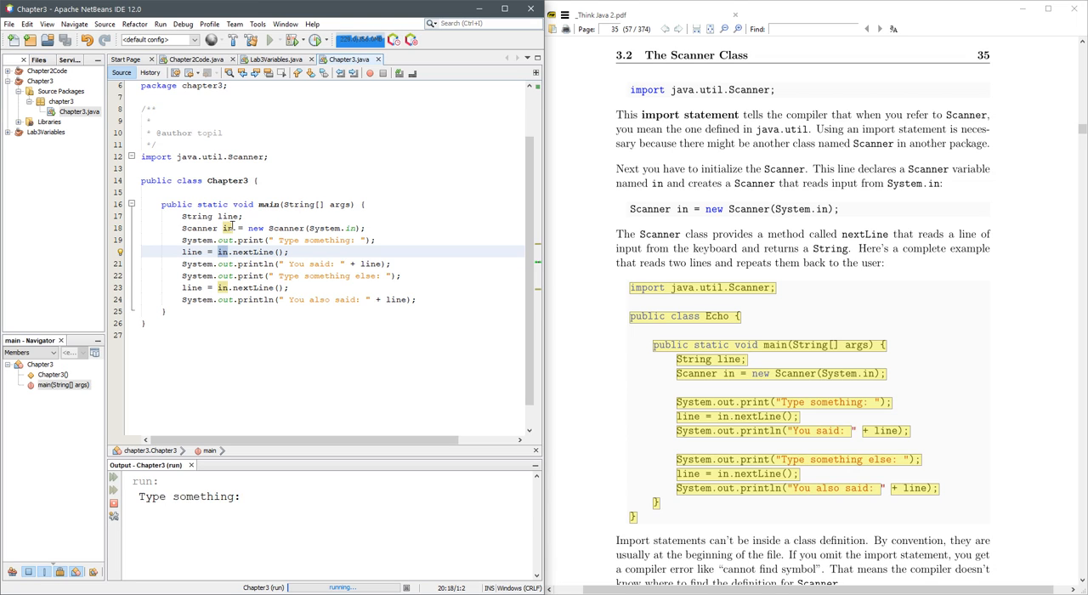
pyautogui.moveTo(736, 141)
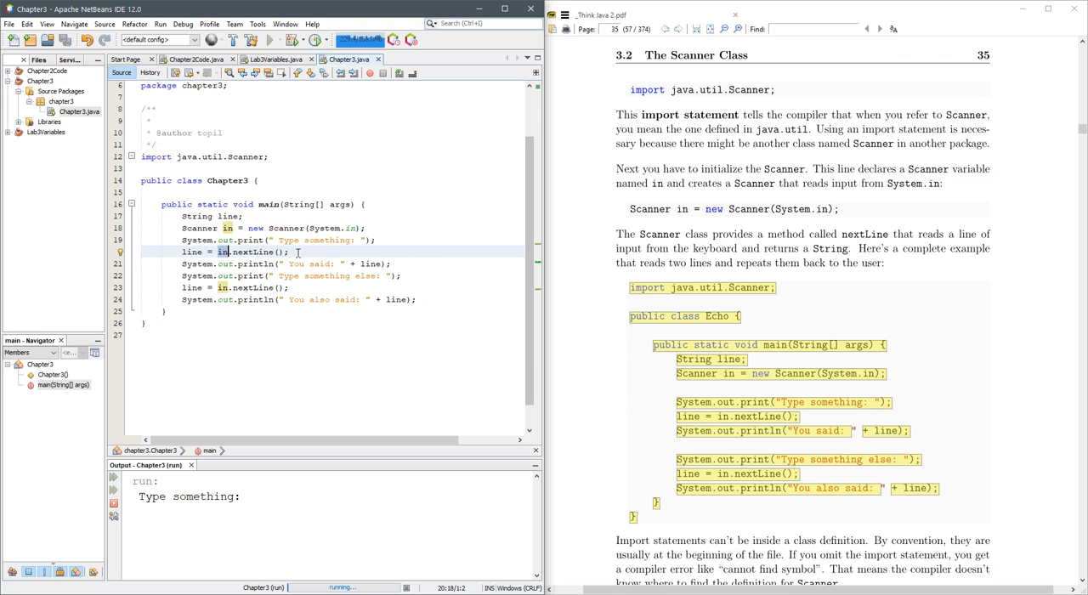
pyautogui.doubleClick(255, 251)
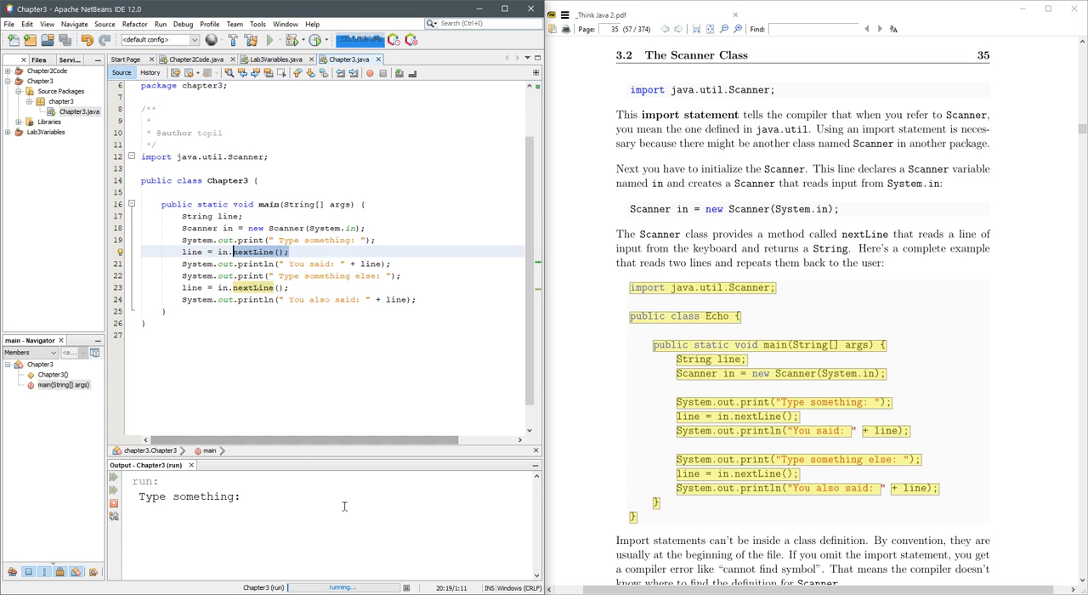
pyautogui.write('sometinhg')
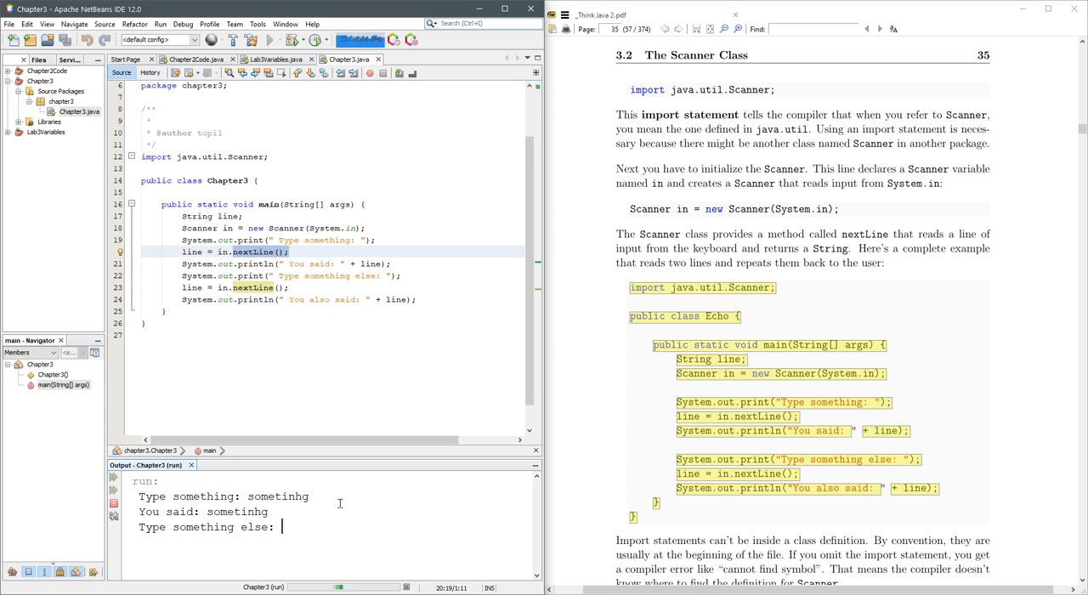
pyautogui.write('42')
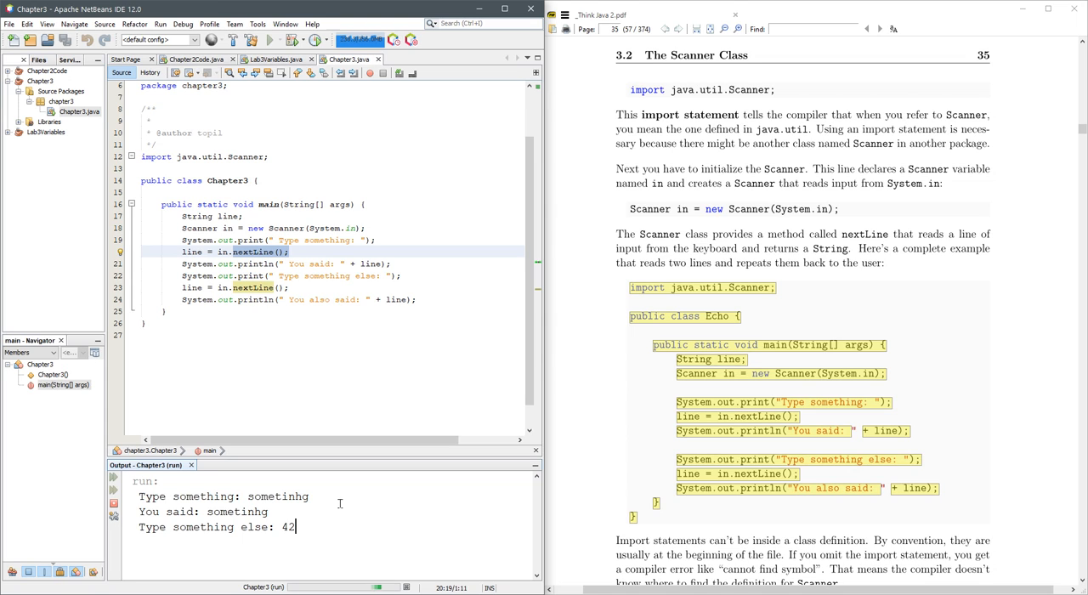
pyautogui.press('enter')
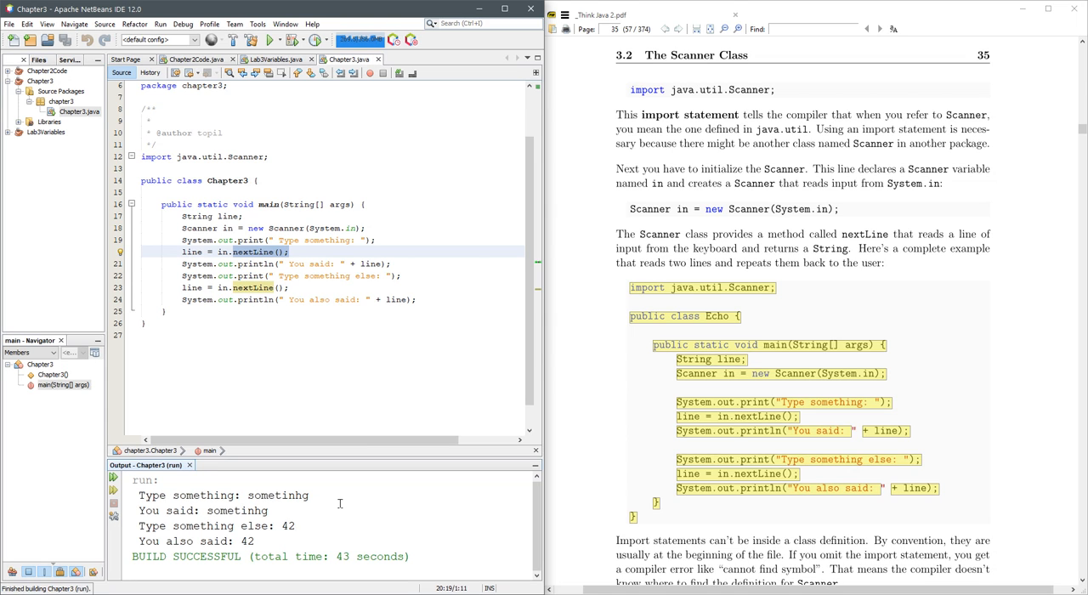
pyautogui.moveTo(274, 538)
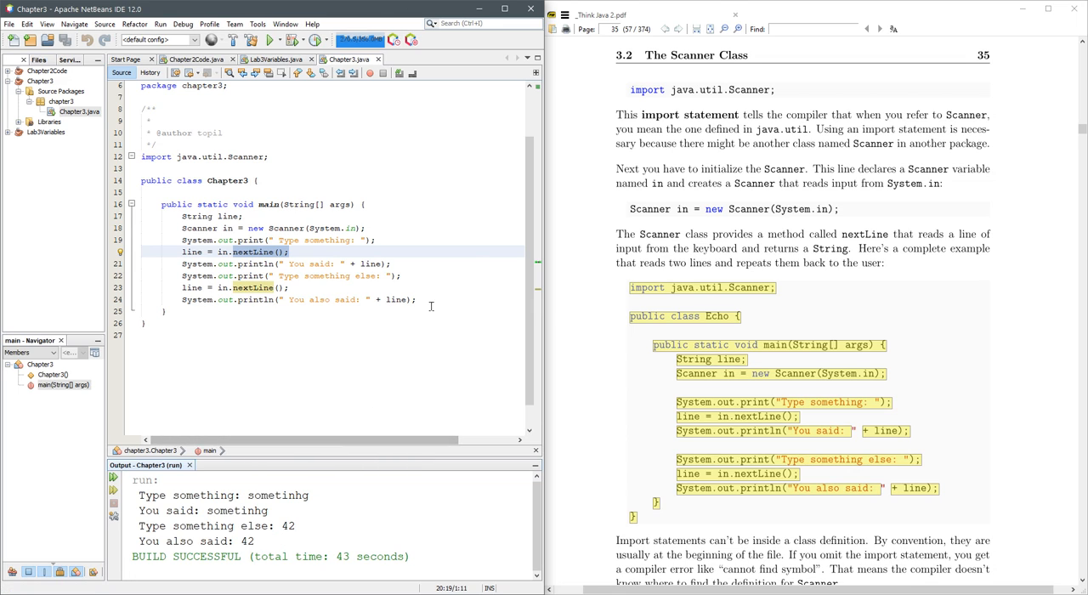
# Declare String line1, line2, rename their uses, and add a println of line1 + " " + line2
pyautogui.click(434, 299)
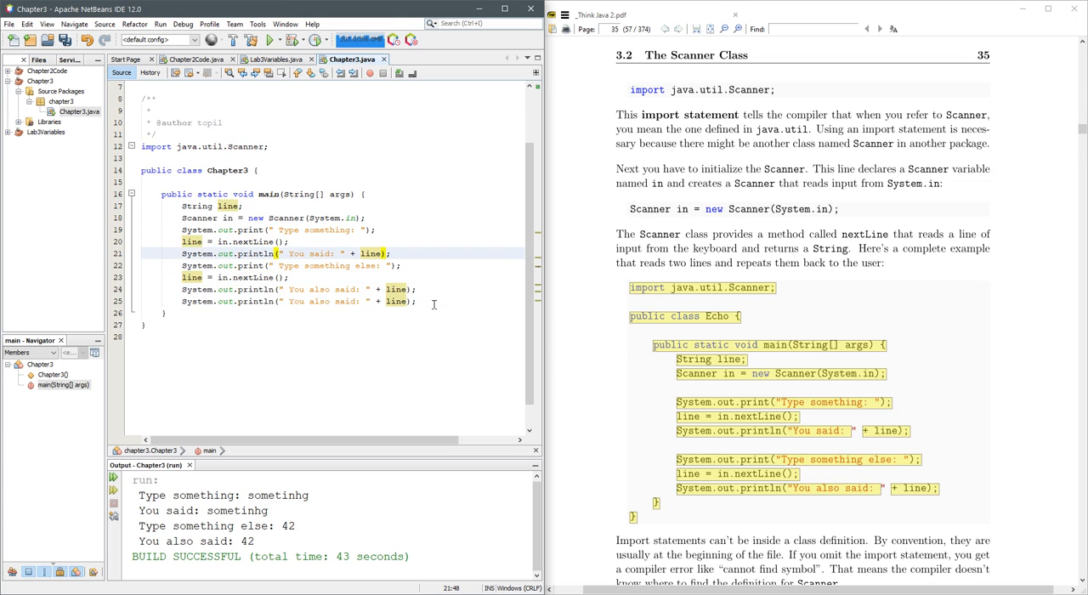
pyautogui.click(242, 206)
pyautogui.write('1')
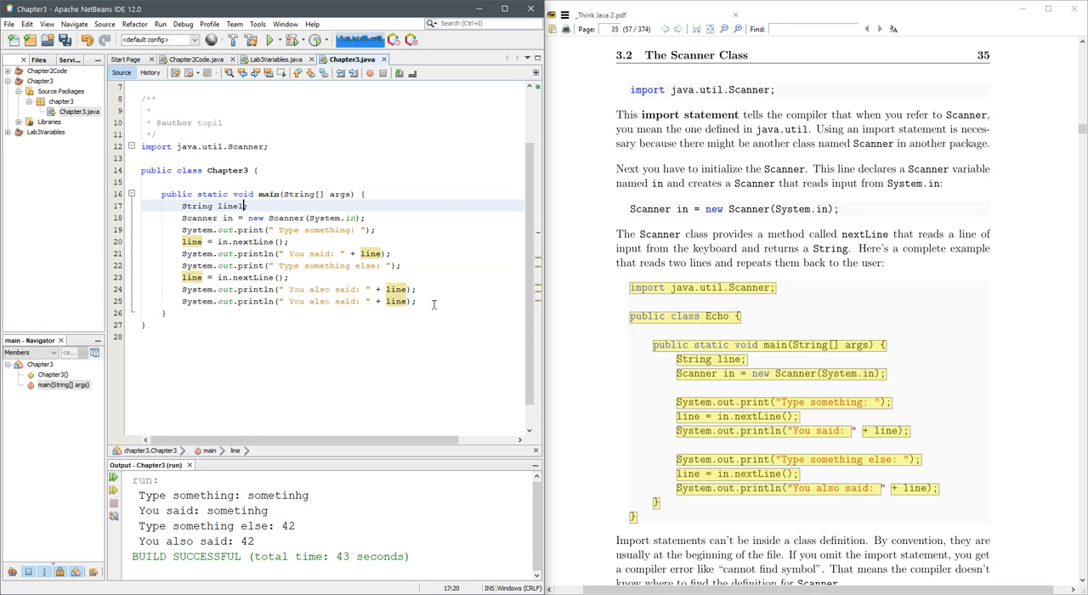
pyautogui.write(', line2')
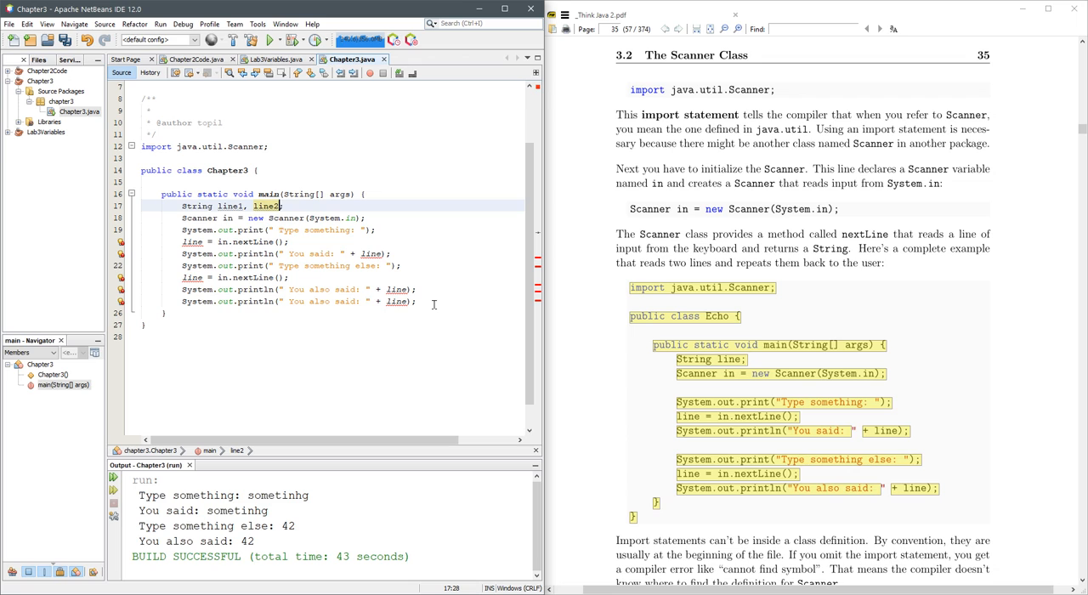
pyautogui.click(197, 241)
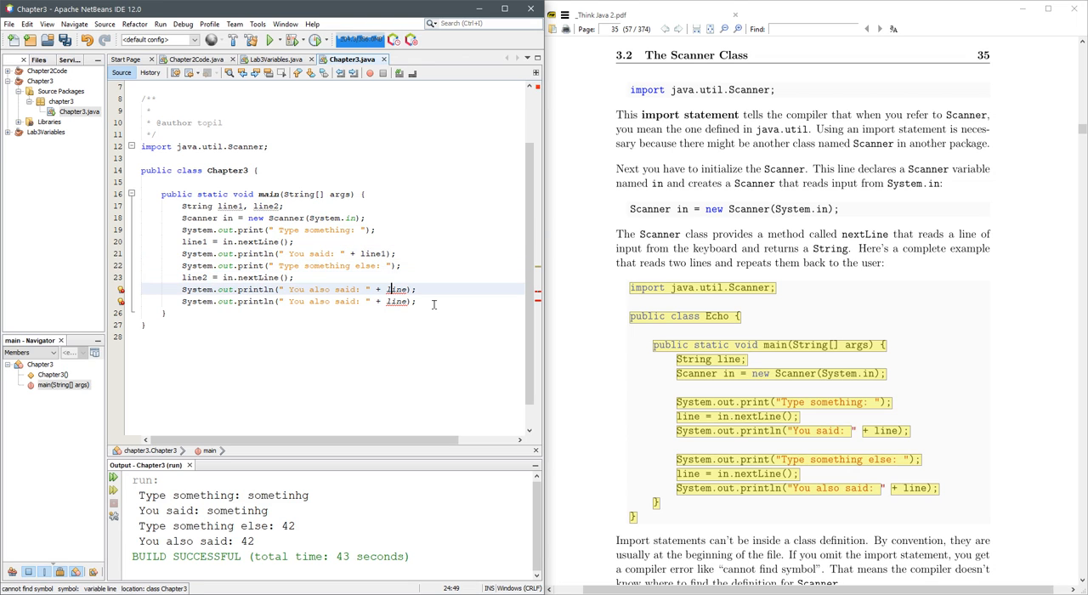
pyautogui.doubleClick(396, 289)
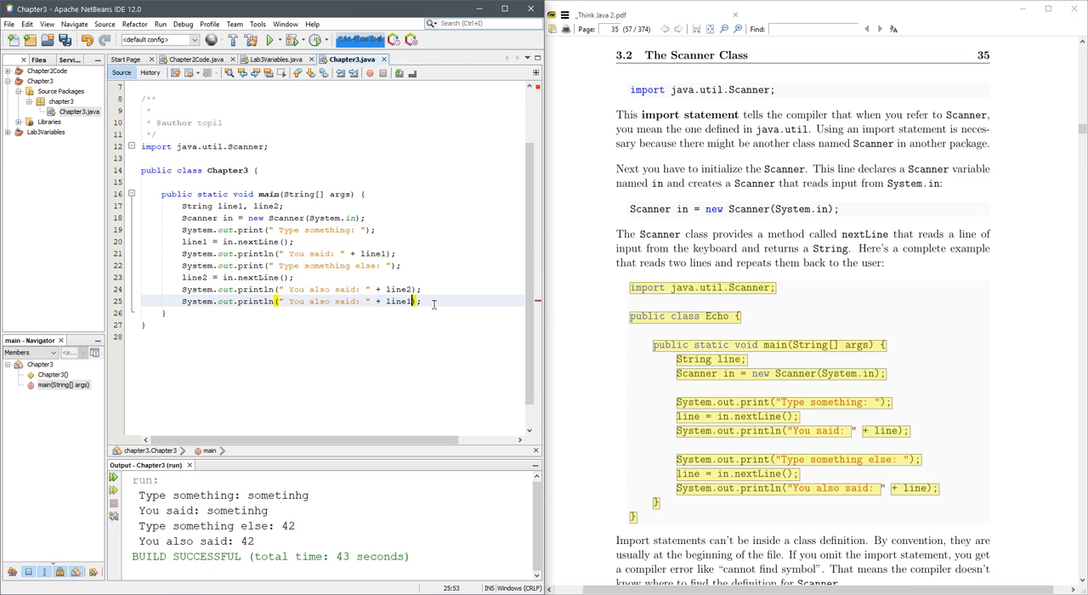
pyautogui.write('+ line2)')
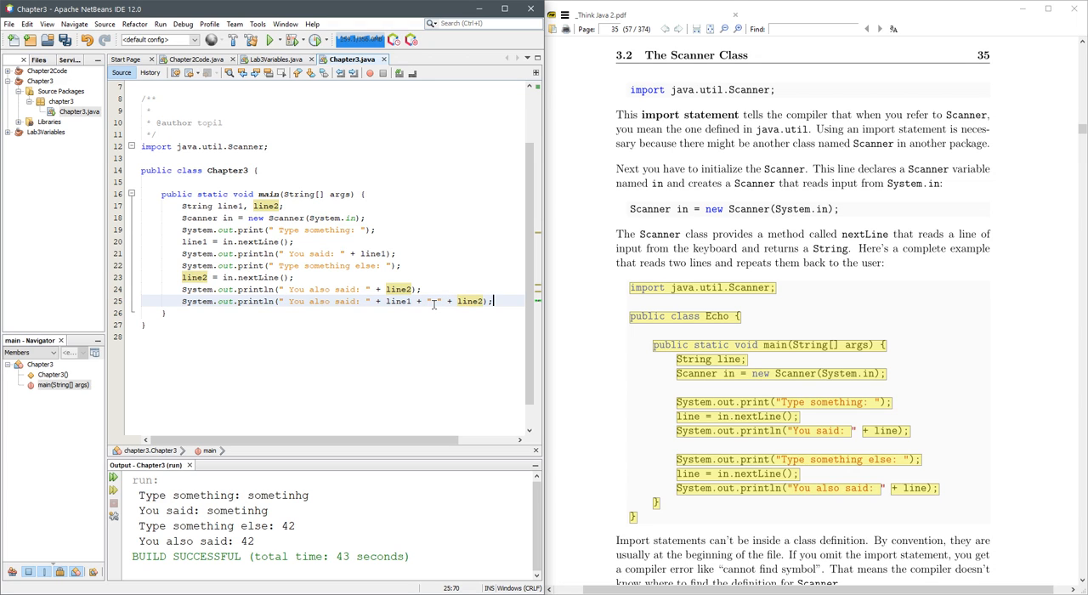
# Rerun Chapter3 with inputs 'first things' and 'first!', printing 'first things first!'
pyautogui.click(270, 40)
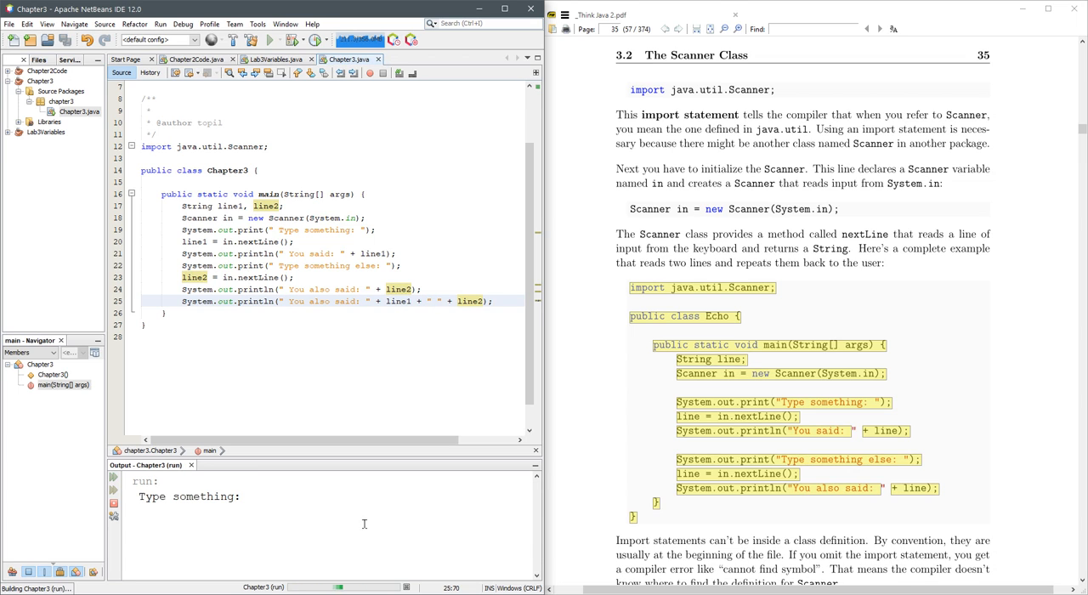
pyautogui.write('first tin')
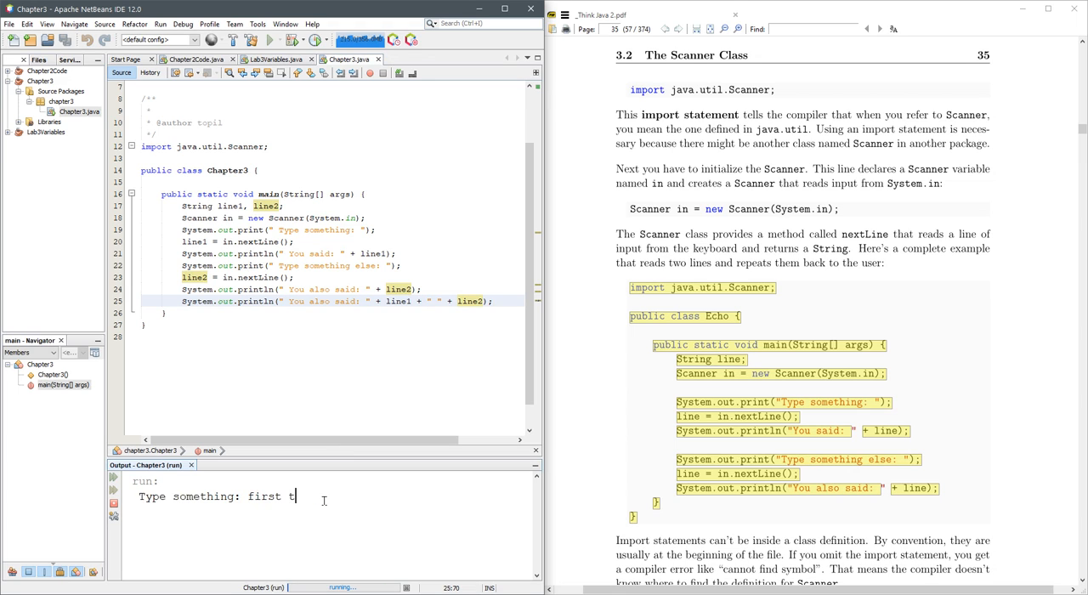
pyautogui.write('hings')
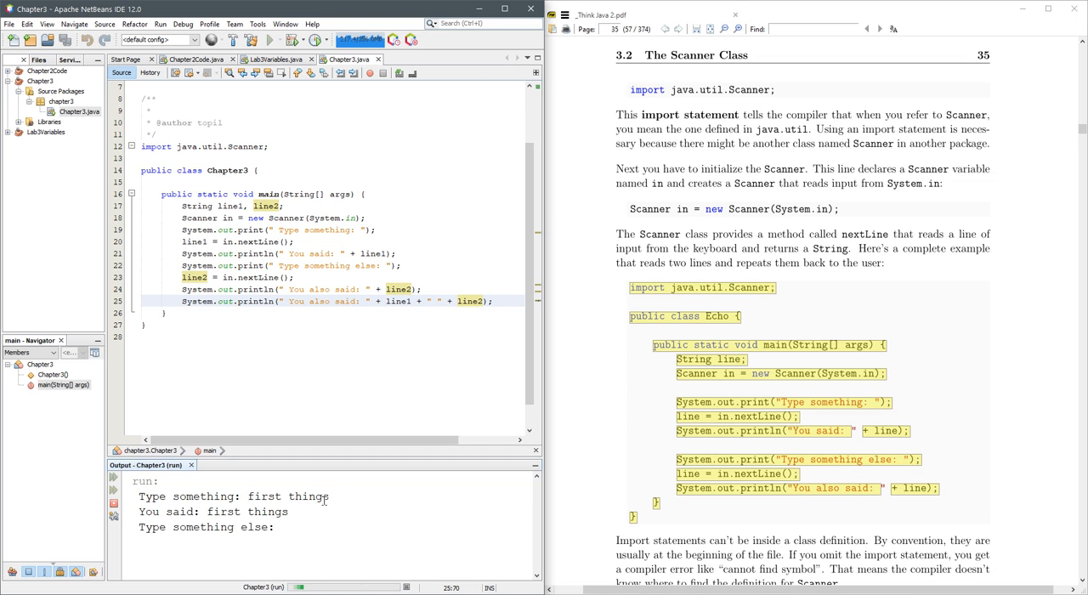
pyautogui.write('fin')
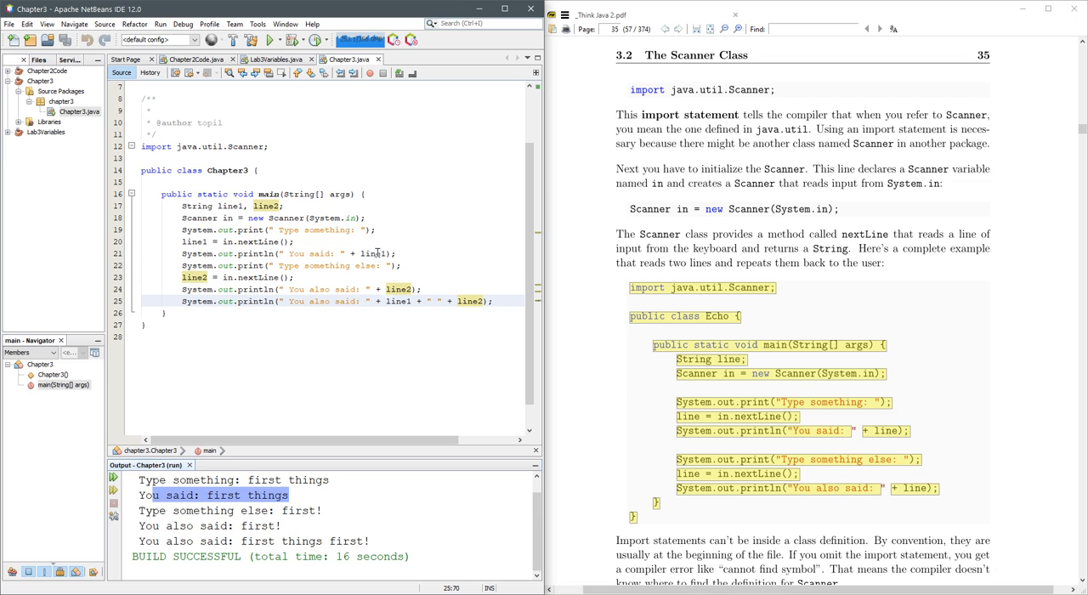
pyautogui.doubleClick(398, 289)
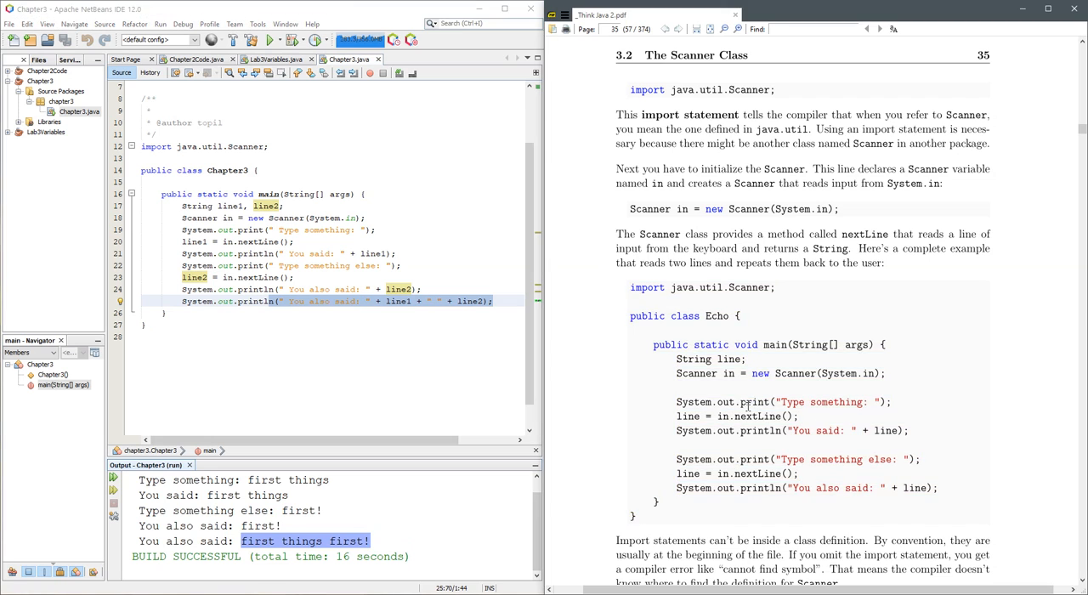
pyautogui.scroll(-3)
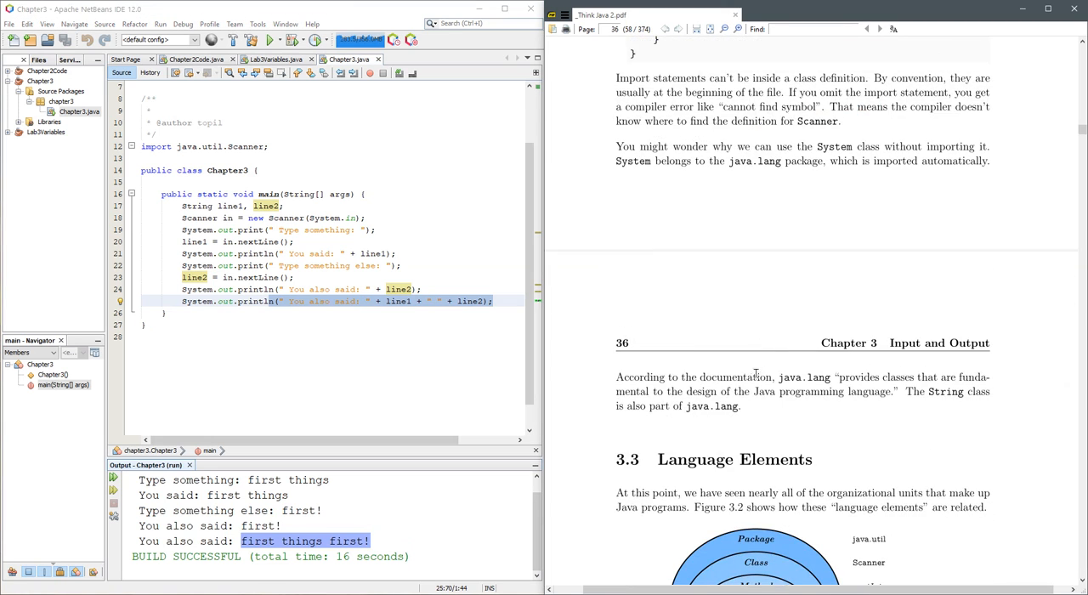